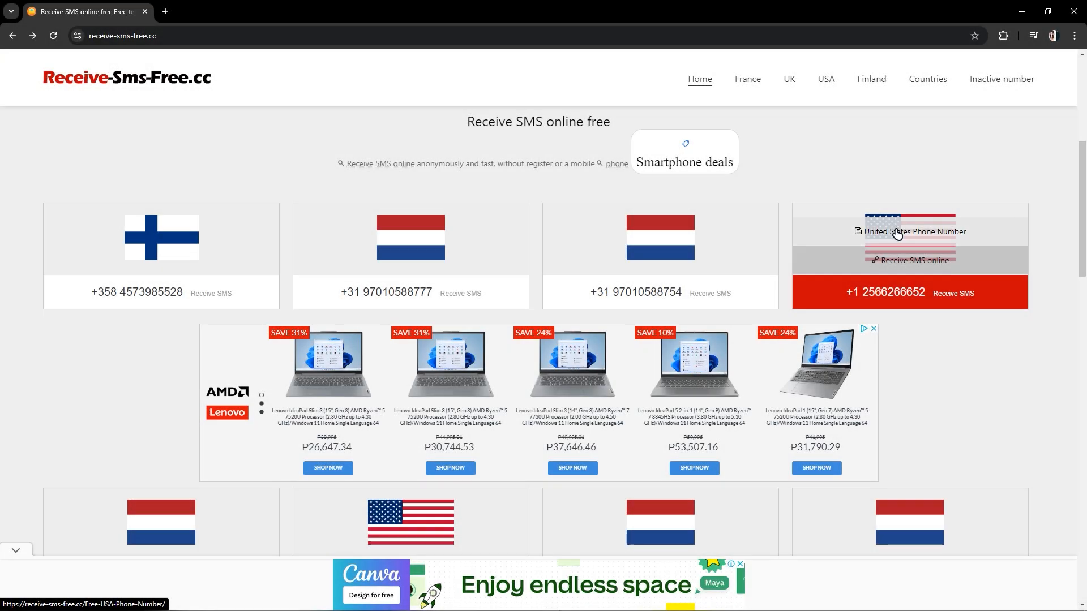
pyautogui.scroll(-3)
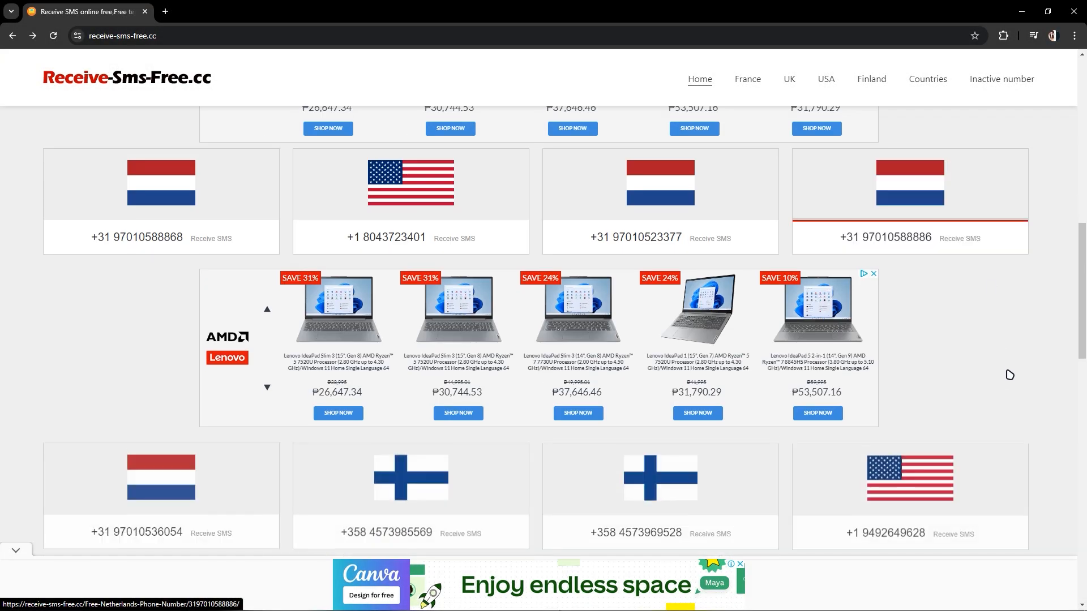
pyautogui.scroll(3)
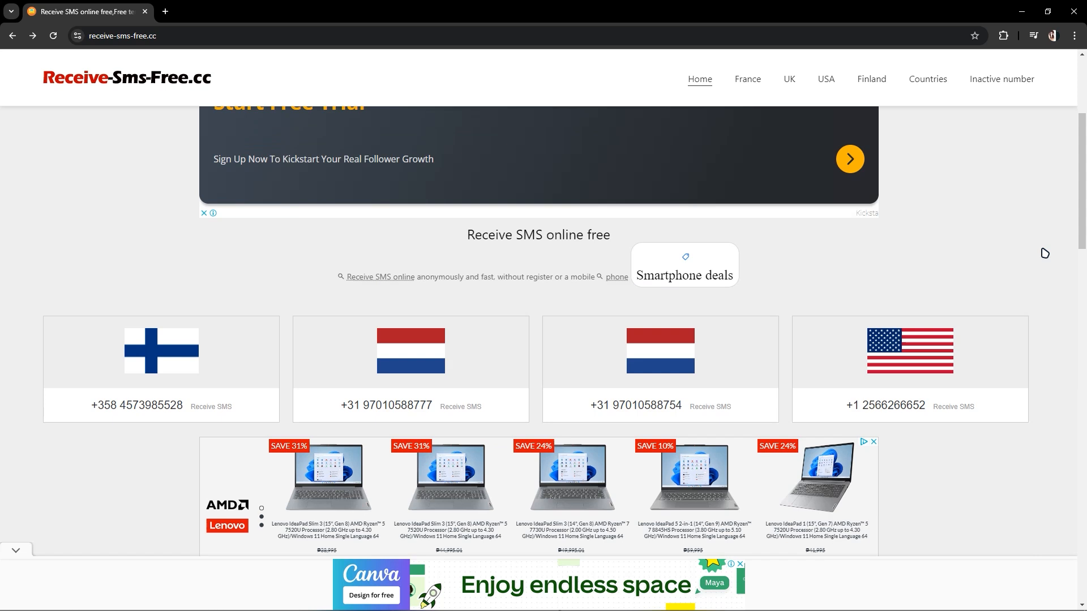
pyautogui.scroll(-3)
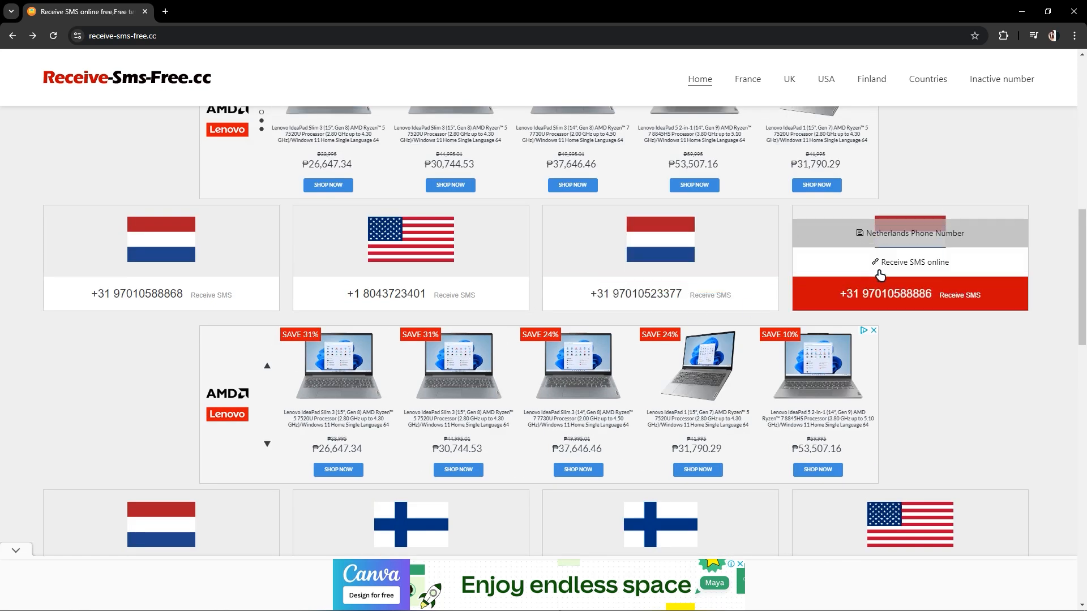
pyautogui.scroll(-3)
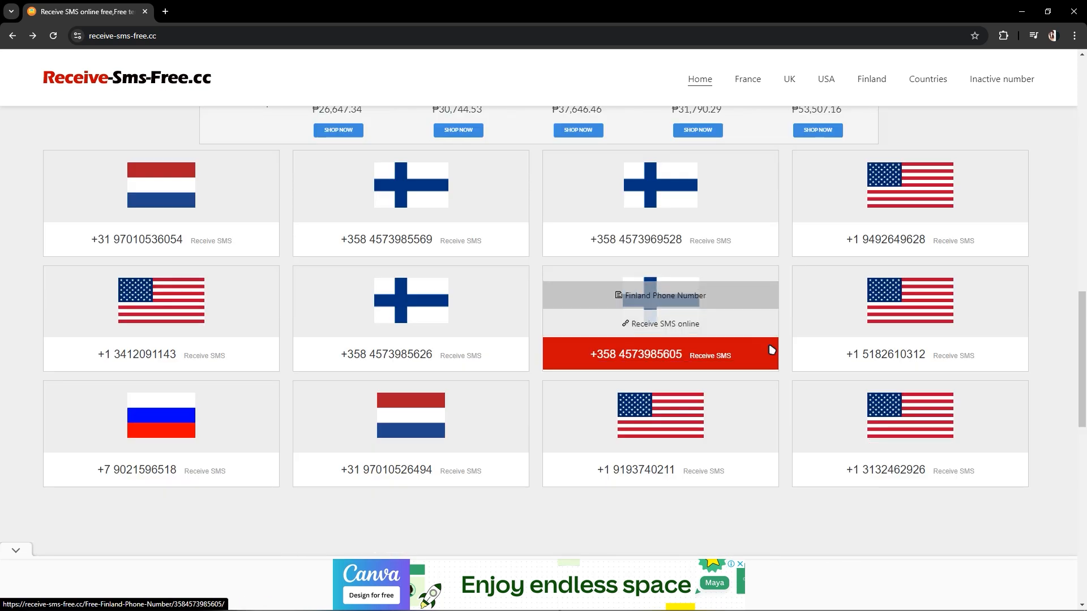
pyautogui.scroll(3)
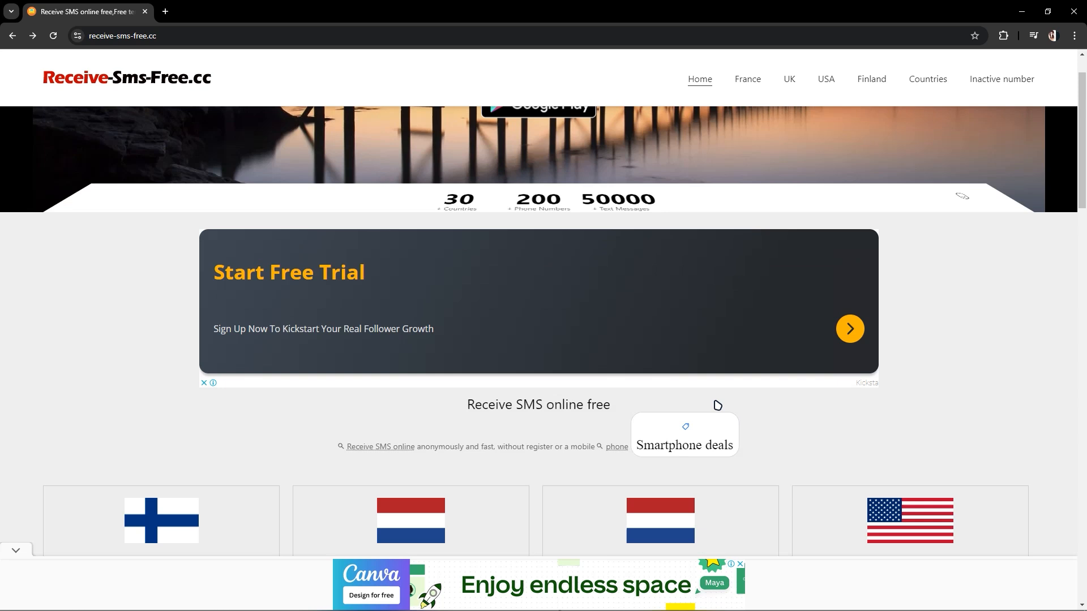
pyautogui.scroll(-3)
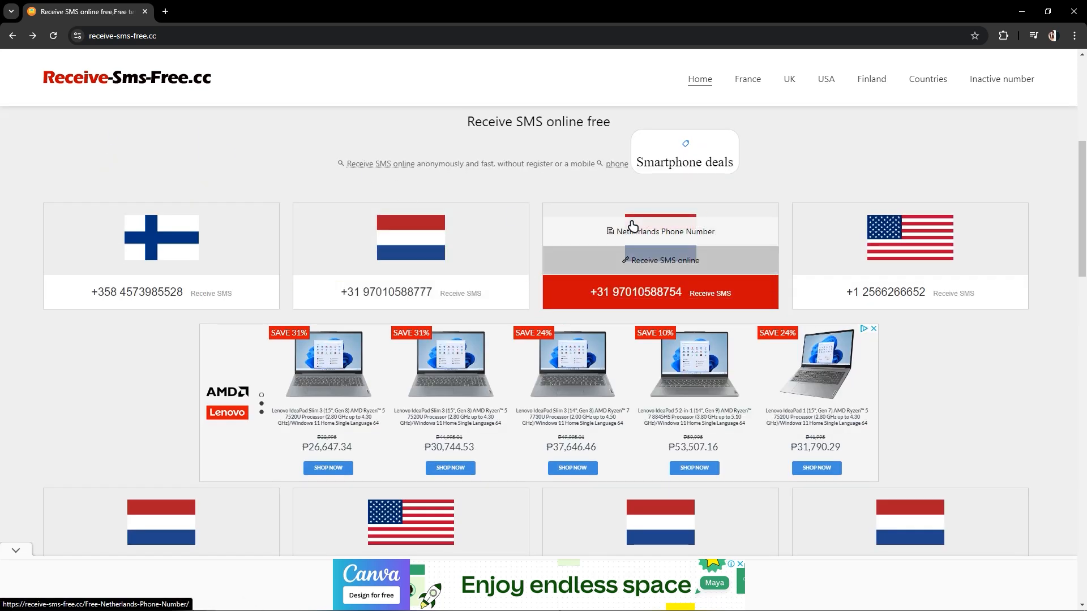
pyautogui.click(634, 292)
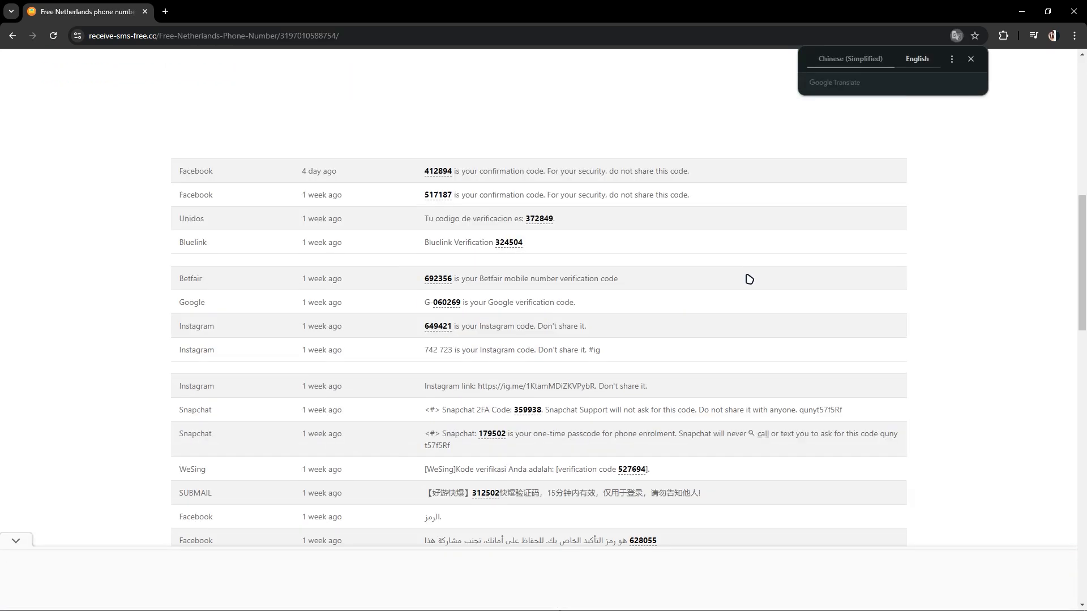
# - Start changing the Discord account's phone number
pyautogui.scroll(3)
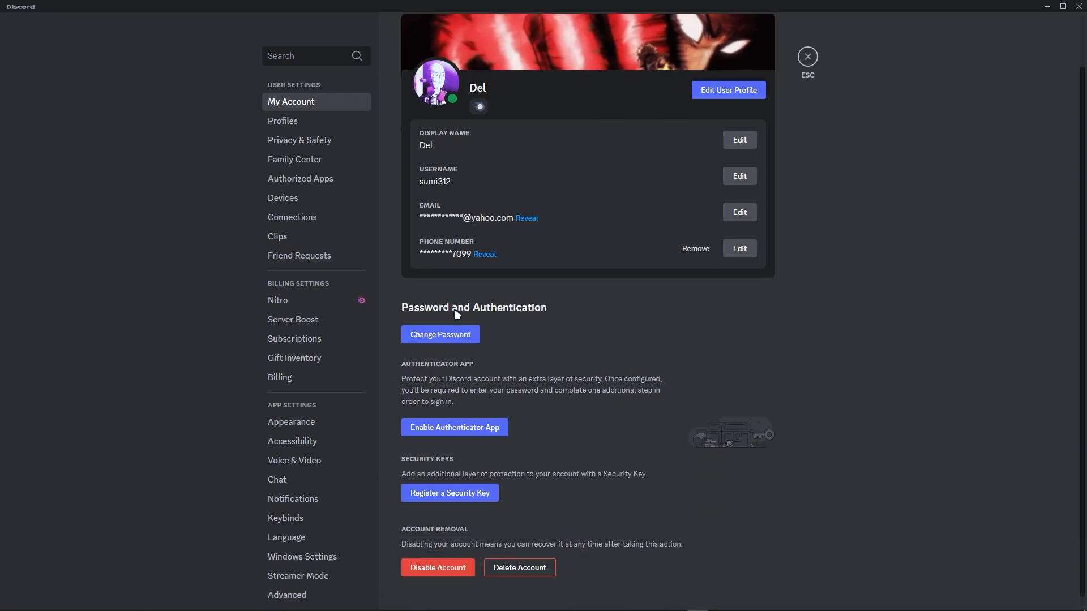
pyautogui.scroll(3)
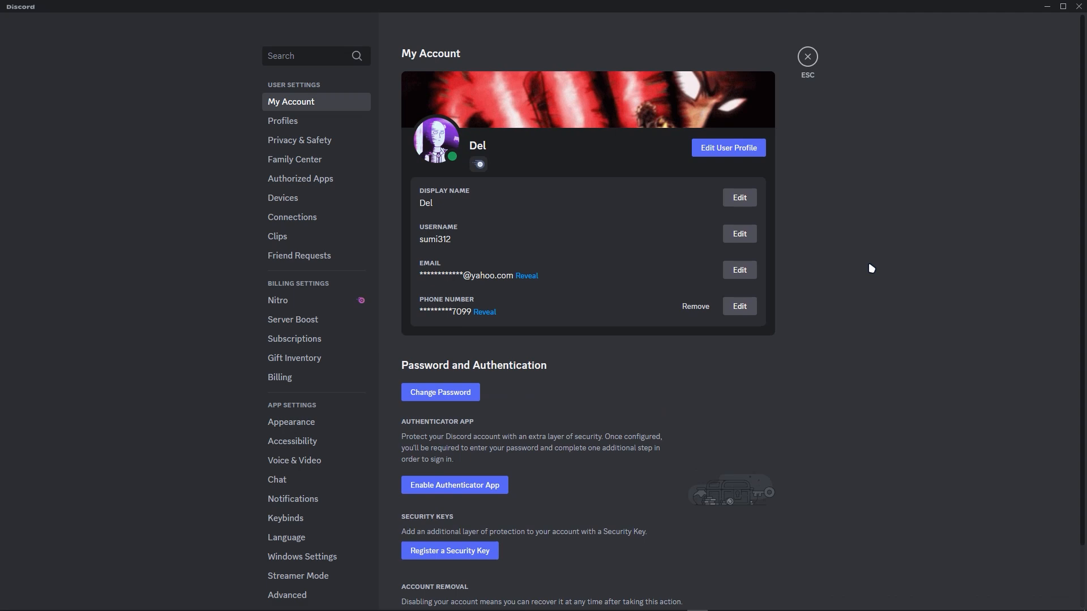
pyautogui.moveTo(720, 290)
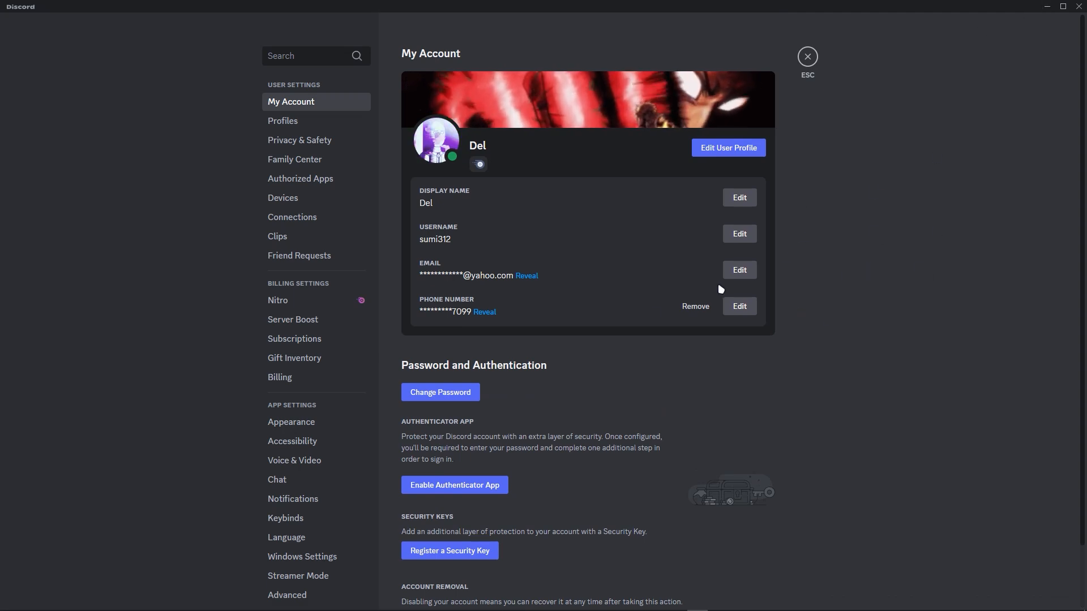
pyautogui.click(739, 306)
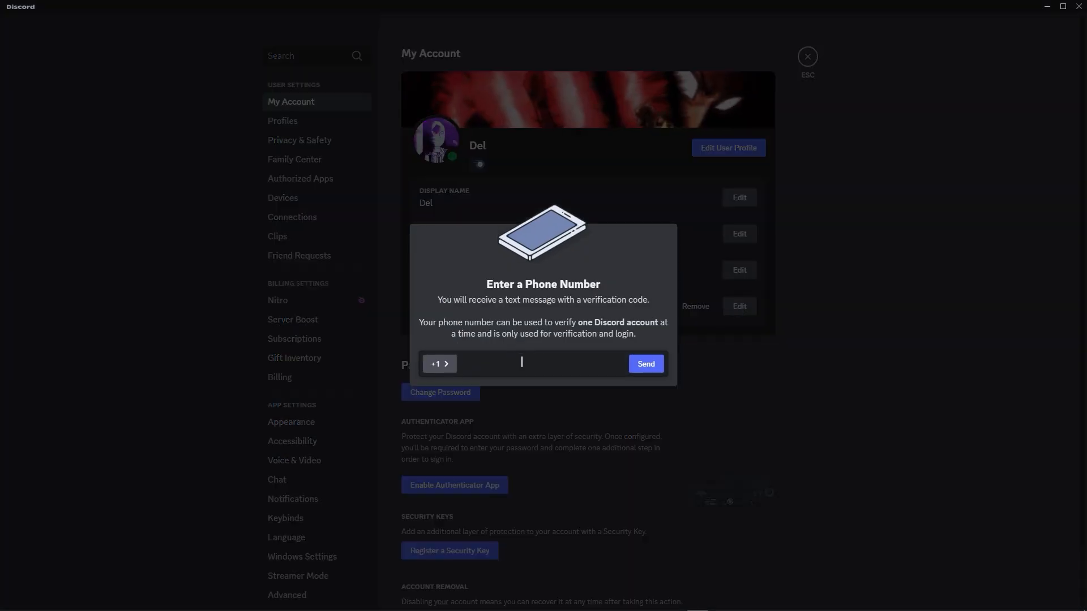
pyautogui.rightClick(521, 362)
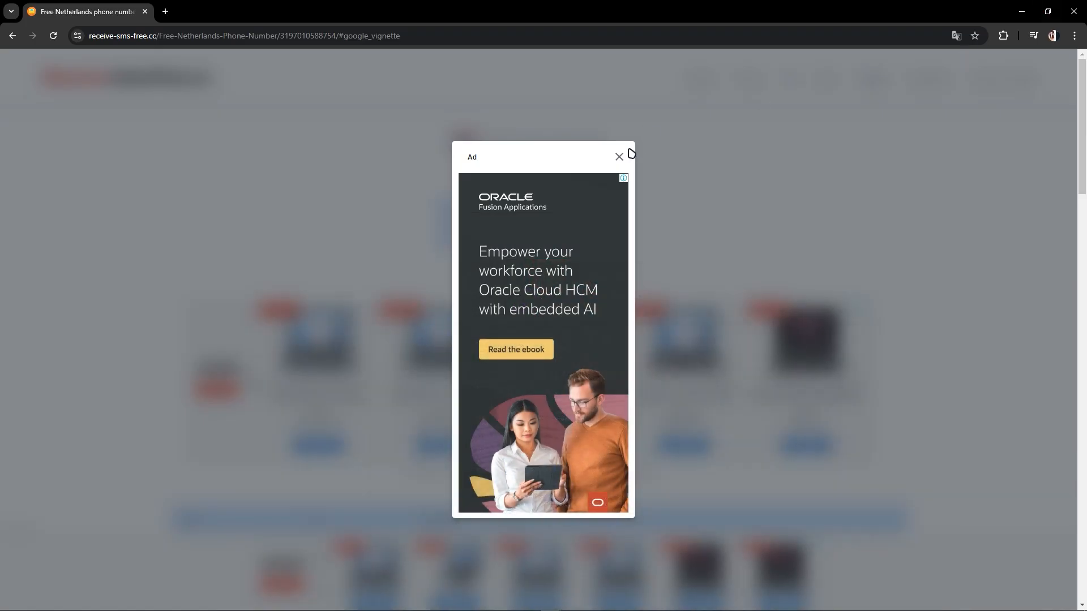
pyautogui.click(617, 157)
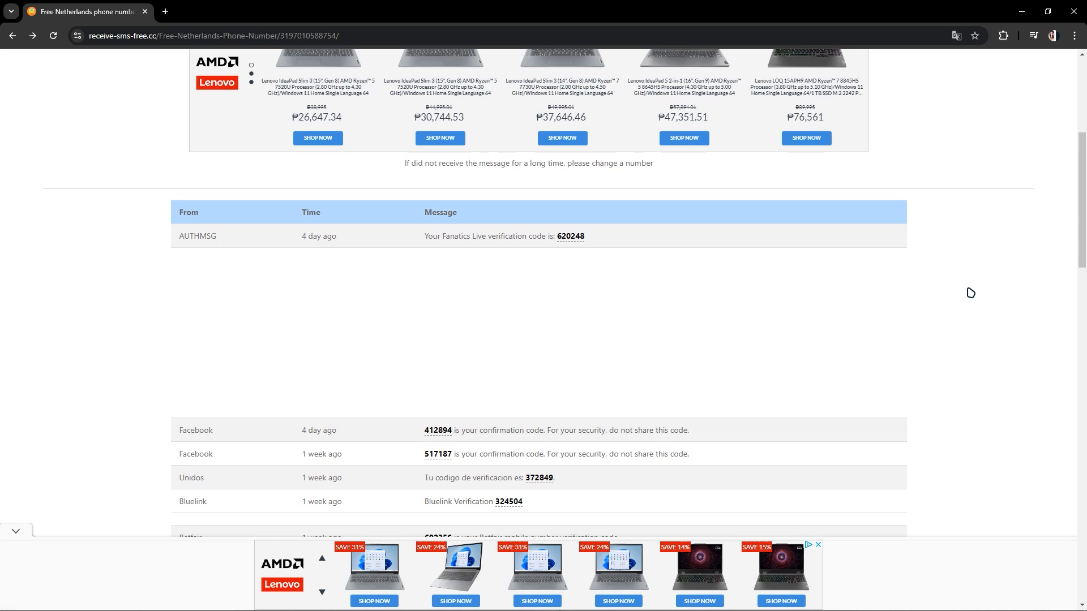
pyautogui.scroll(3)
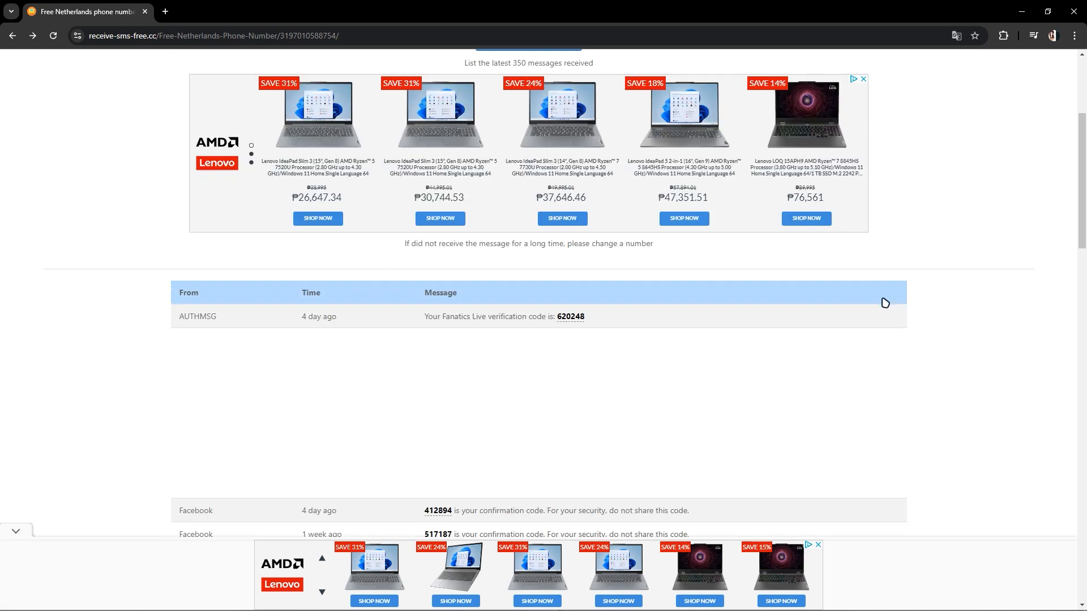
pyautogui.scroll(-3)
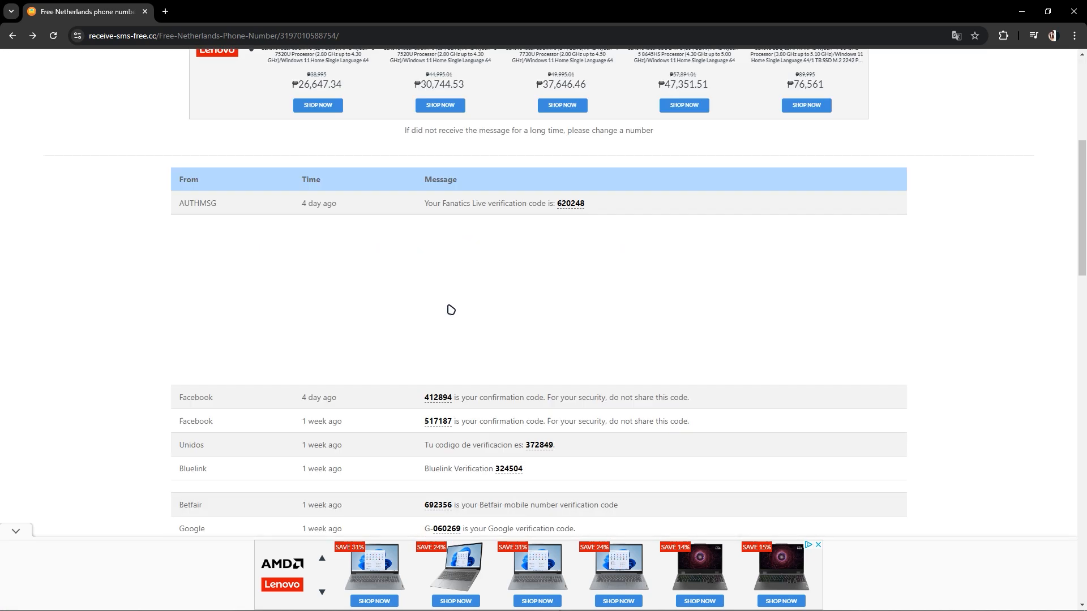
pyautogui.scroll(3)
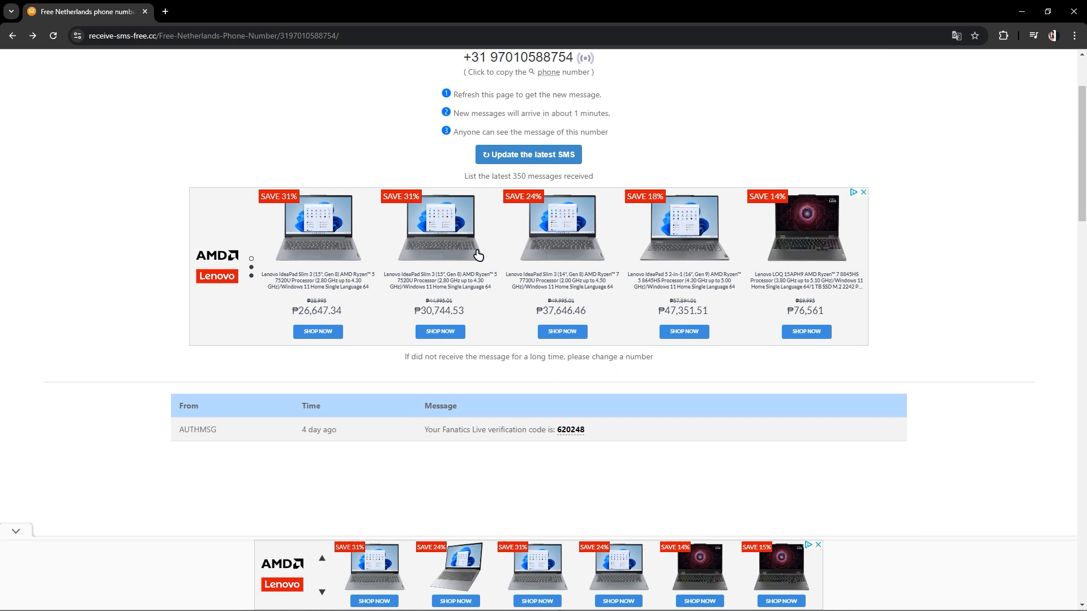
pyautogui.scroll(-3)
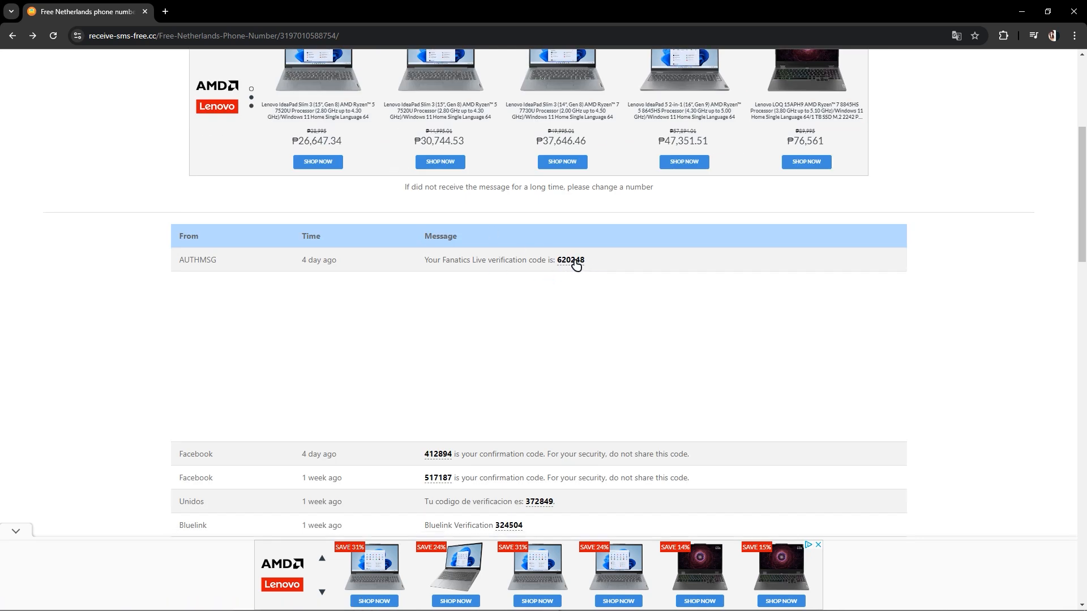
pyautogui.moveTo(570, 268)
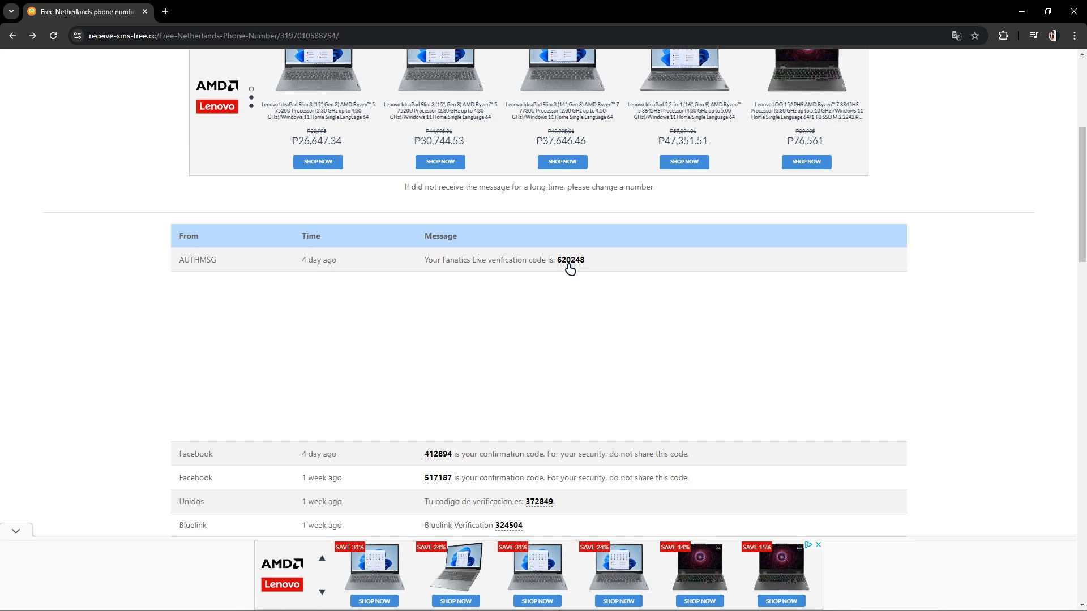
pyautogui.click(570, 259)
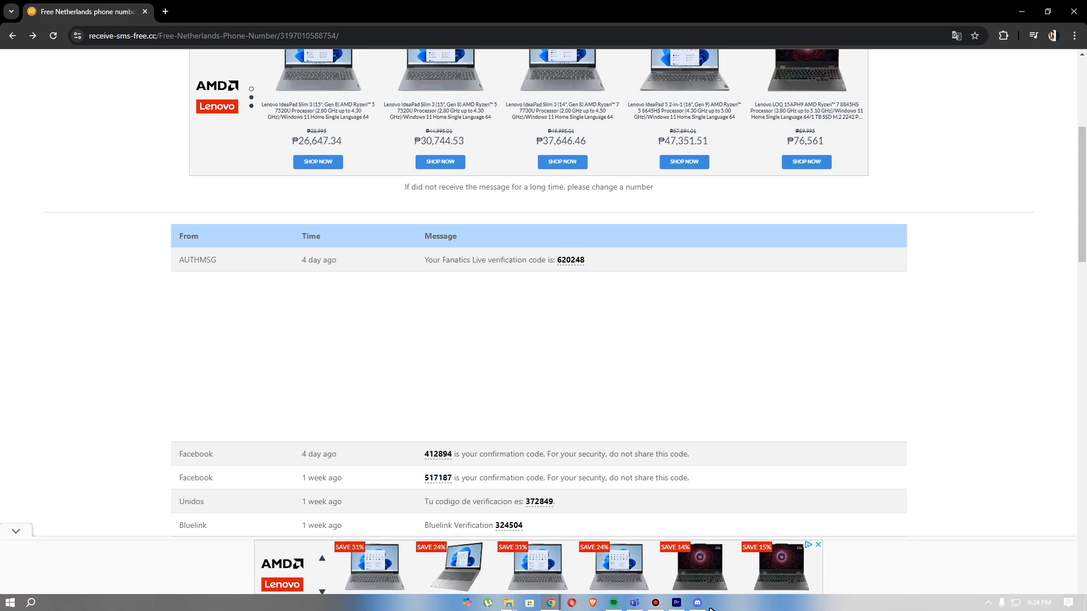
pyautogui.click(697, 602)
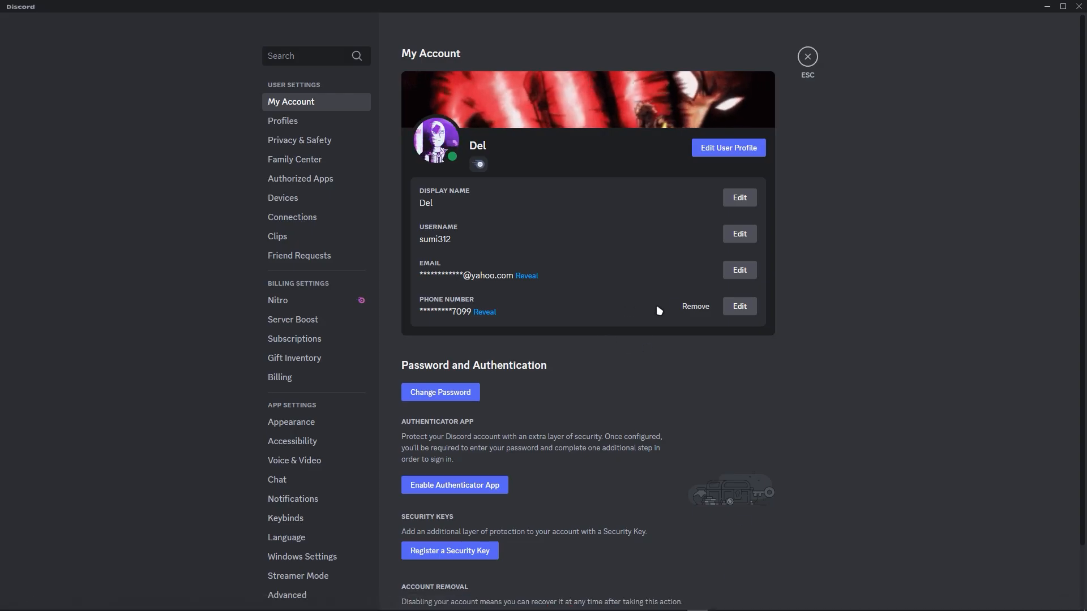